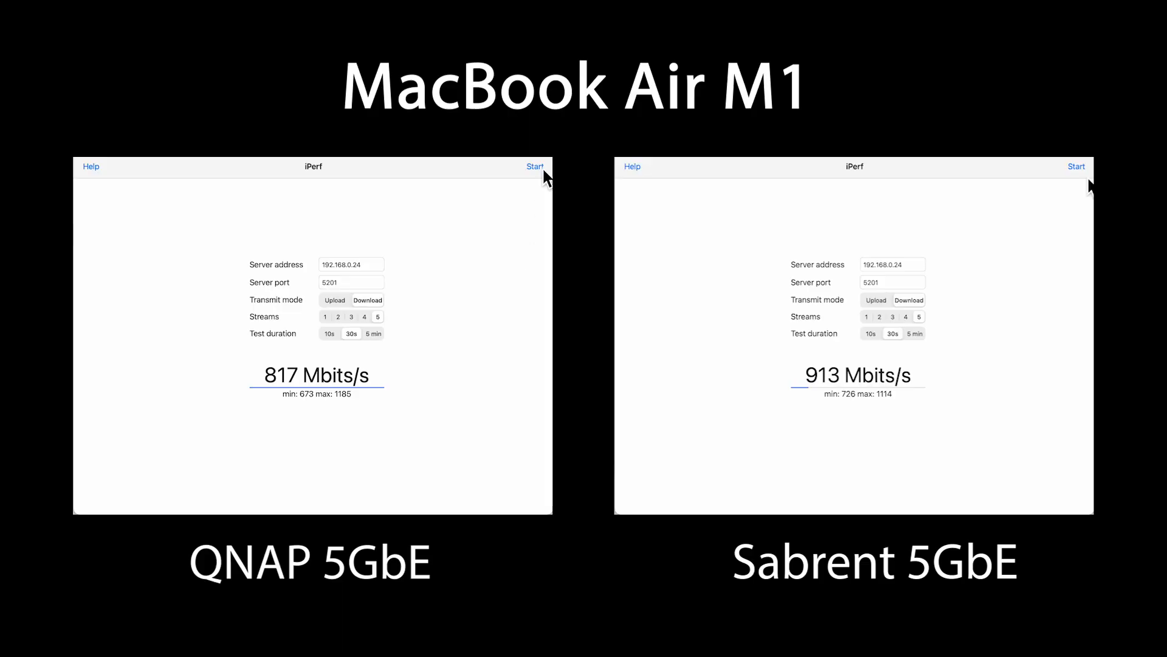
# Run the iPerf test to 192.168.0.24, then stop the Sabrent and QNAP tests.
pyautogui.click(535, 166)
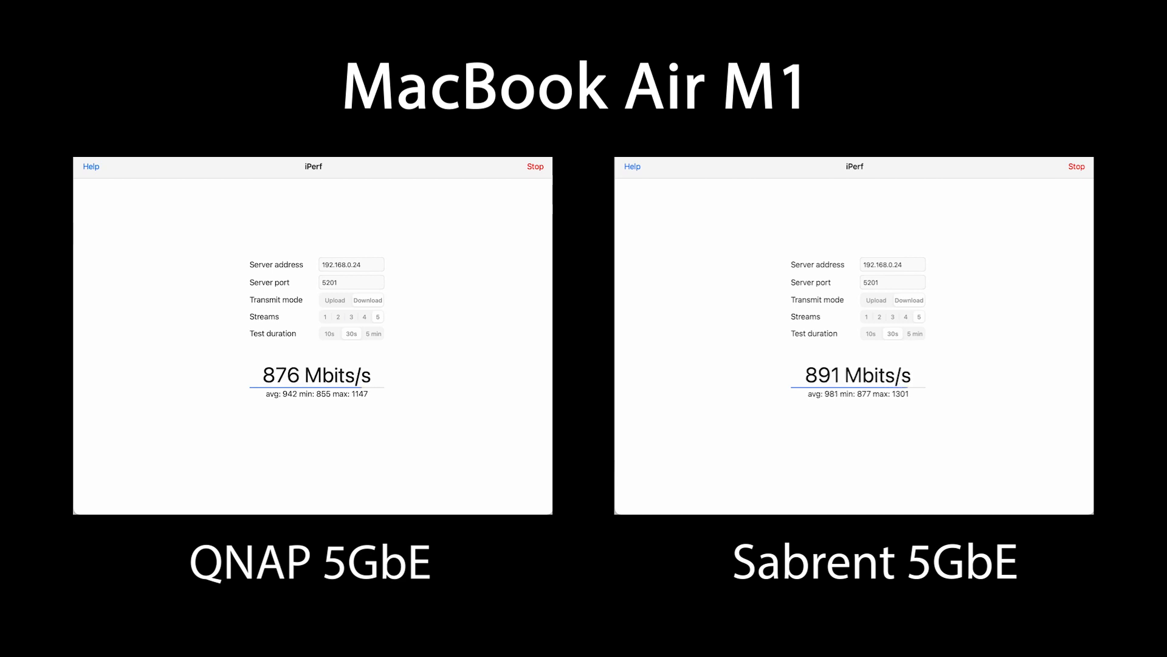
pyautogui.click(1074, 166)
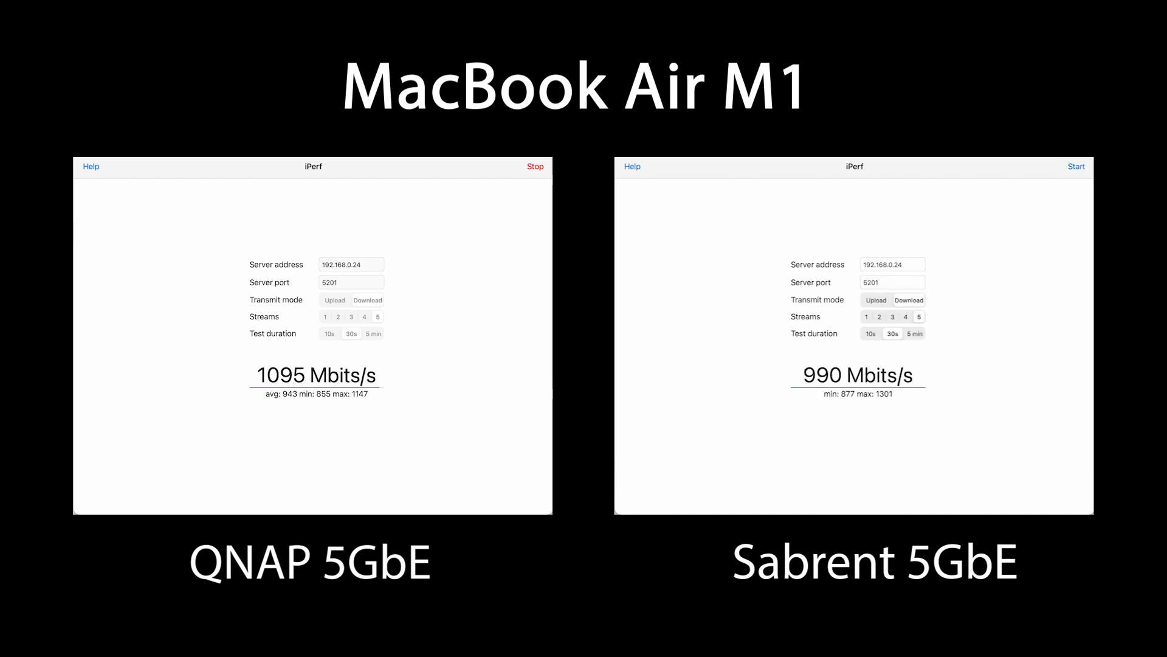
pyautogui.click(534, 166)
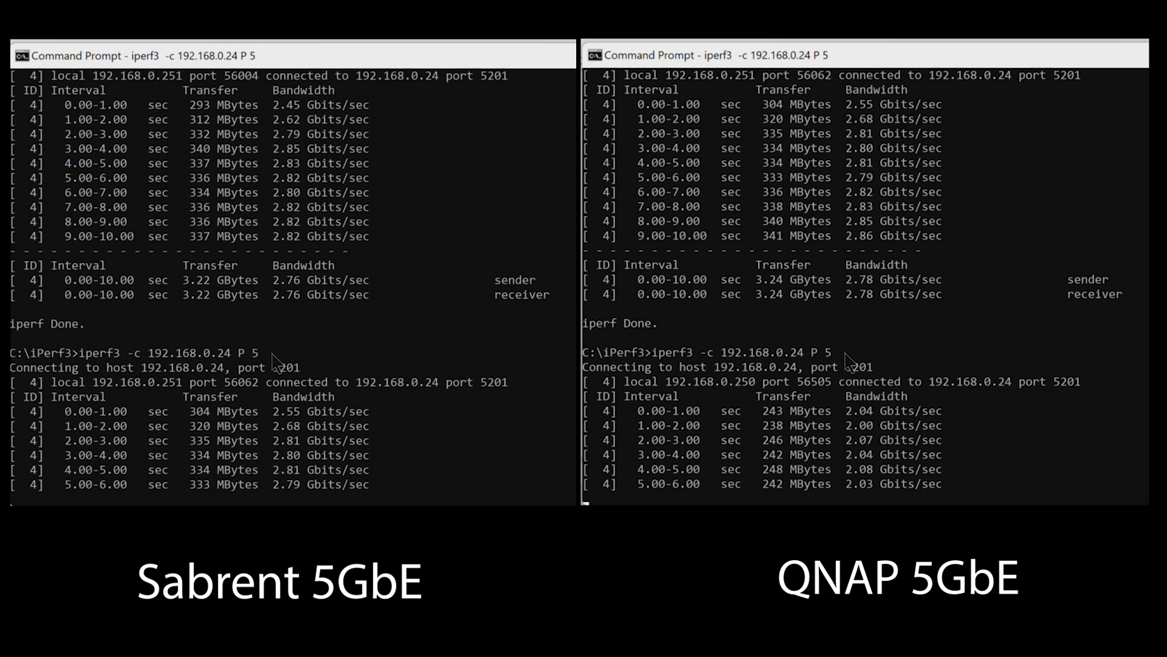
# Watch the five-stream iperf3 runs reach about 2.8 and 2.05 Gbits/sec.
pyautogui.scroll(-3)
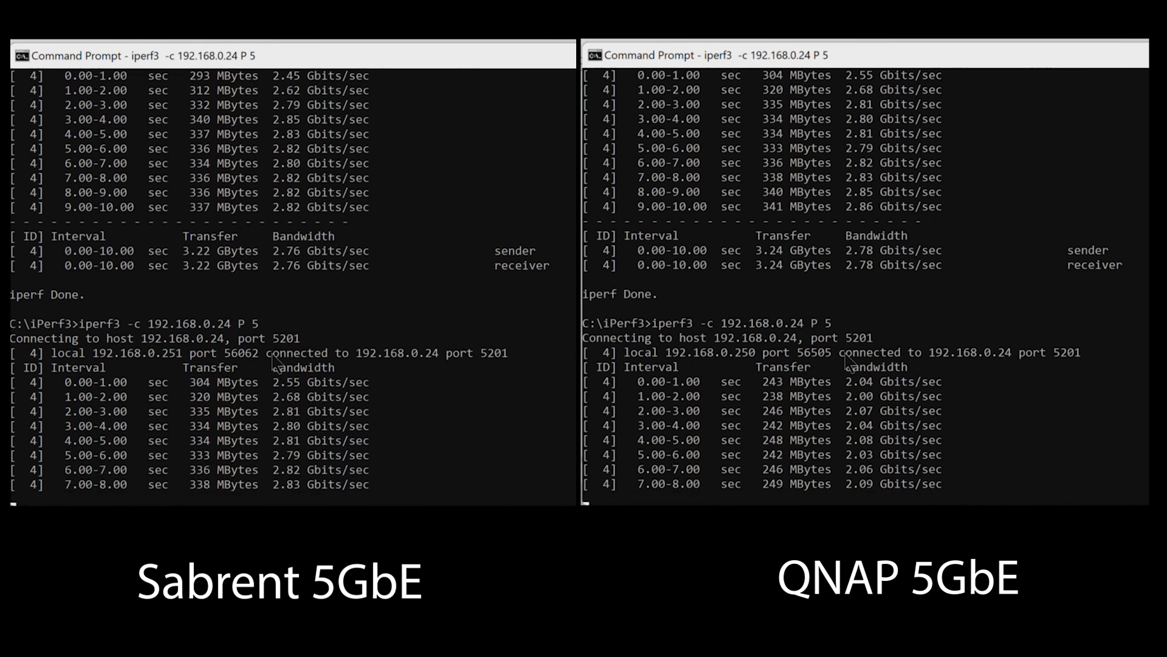